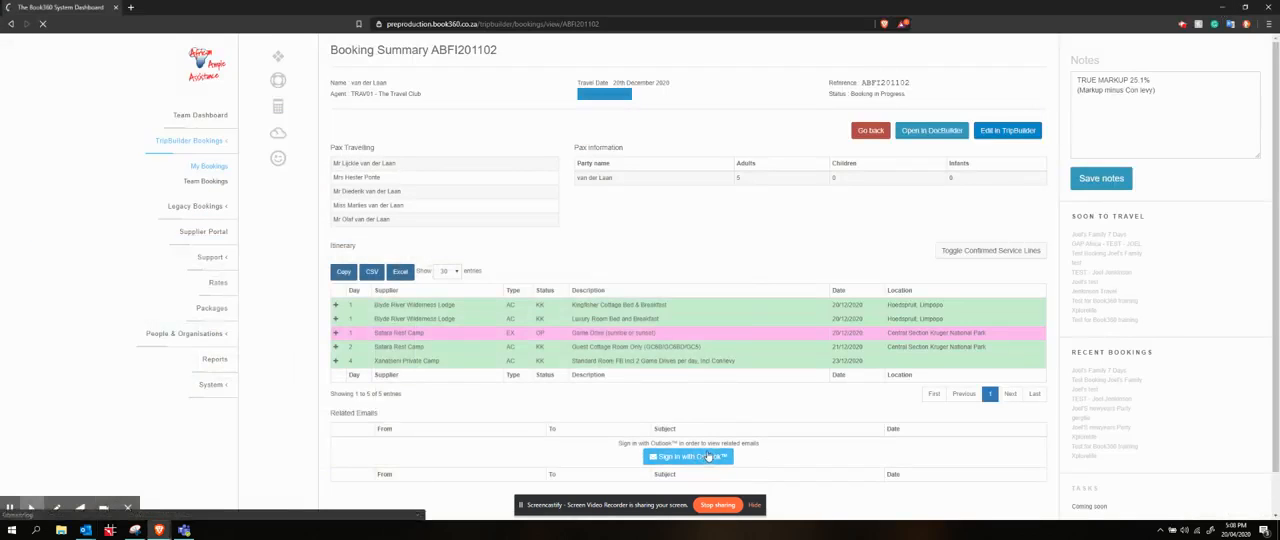
# Navigate from the booking summary to the My TripBuilder Bookings list via the sidebar.
pyautogui.click(688, 456)
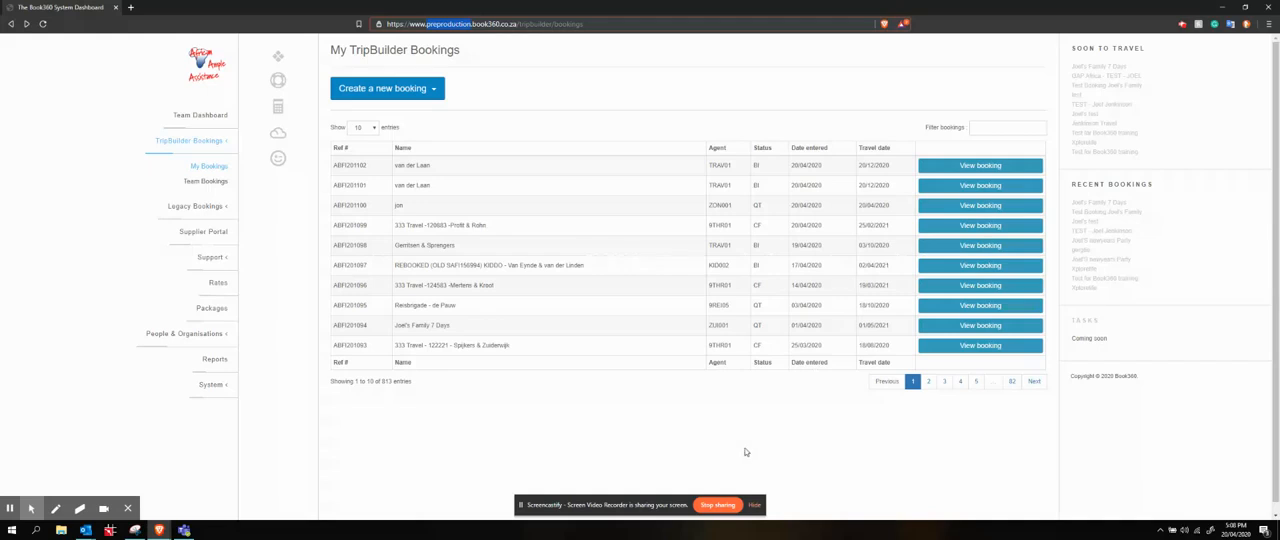
pyautogui.moveTo(748, 432)
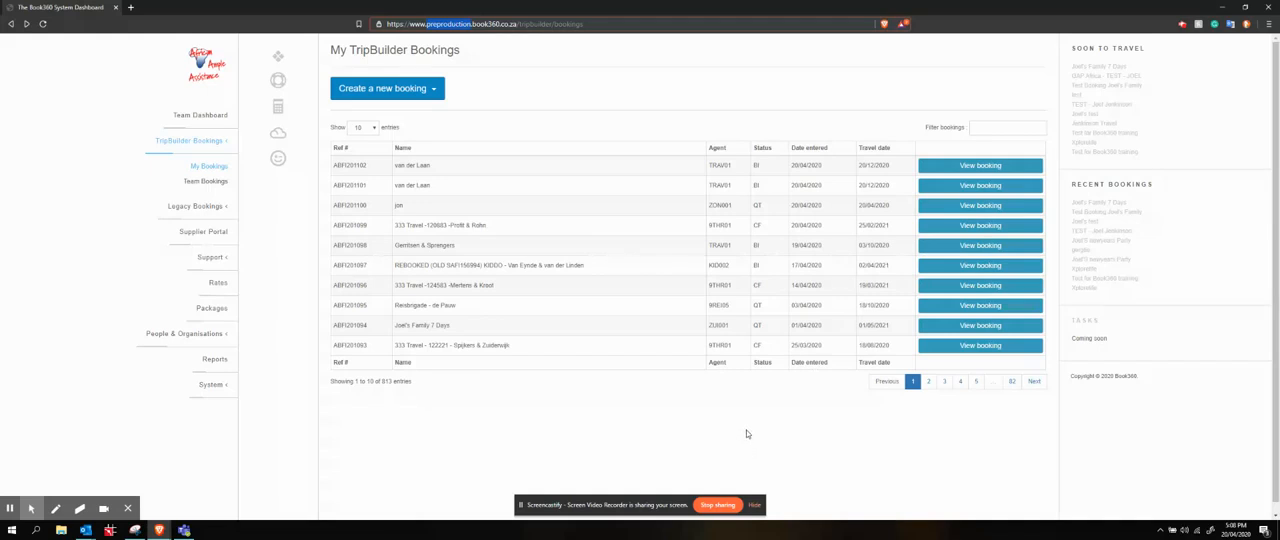
pyautogui.moveTo(744, 426)
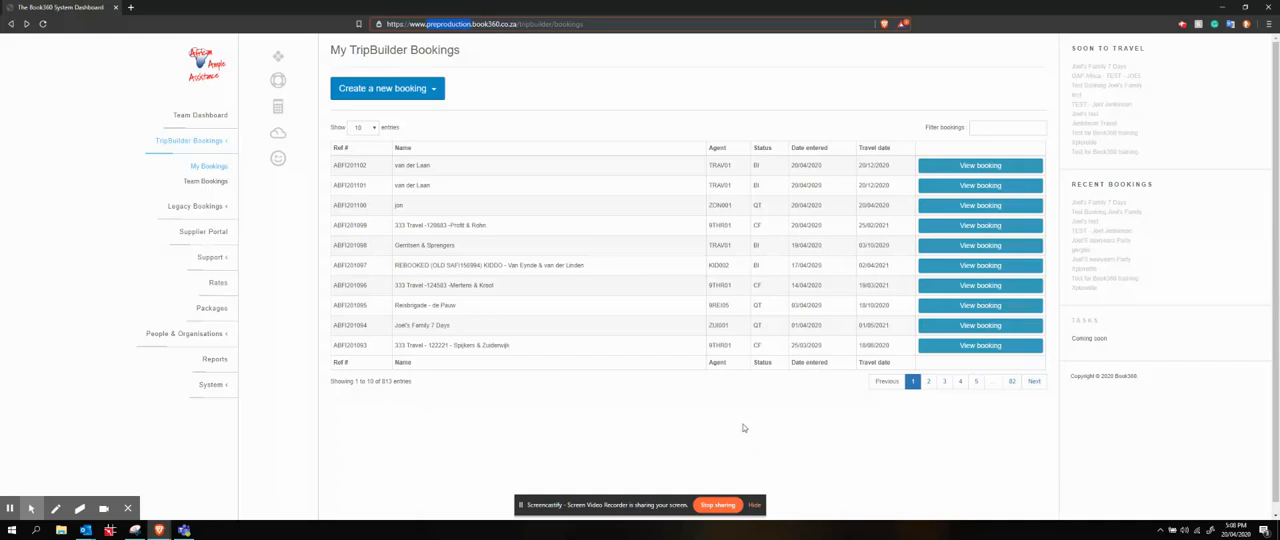